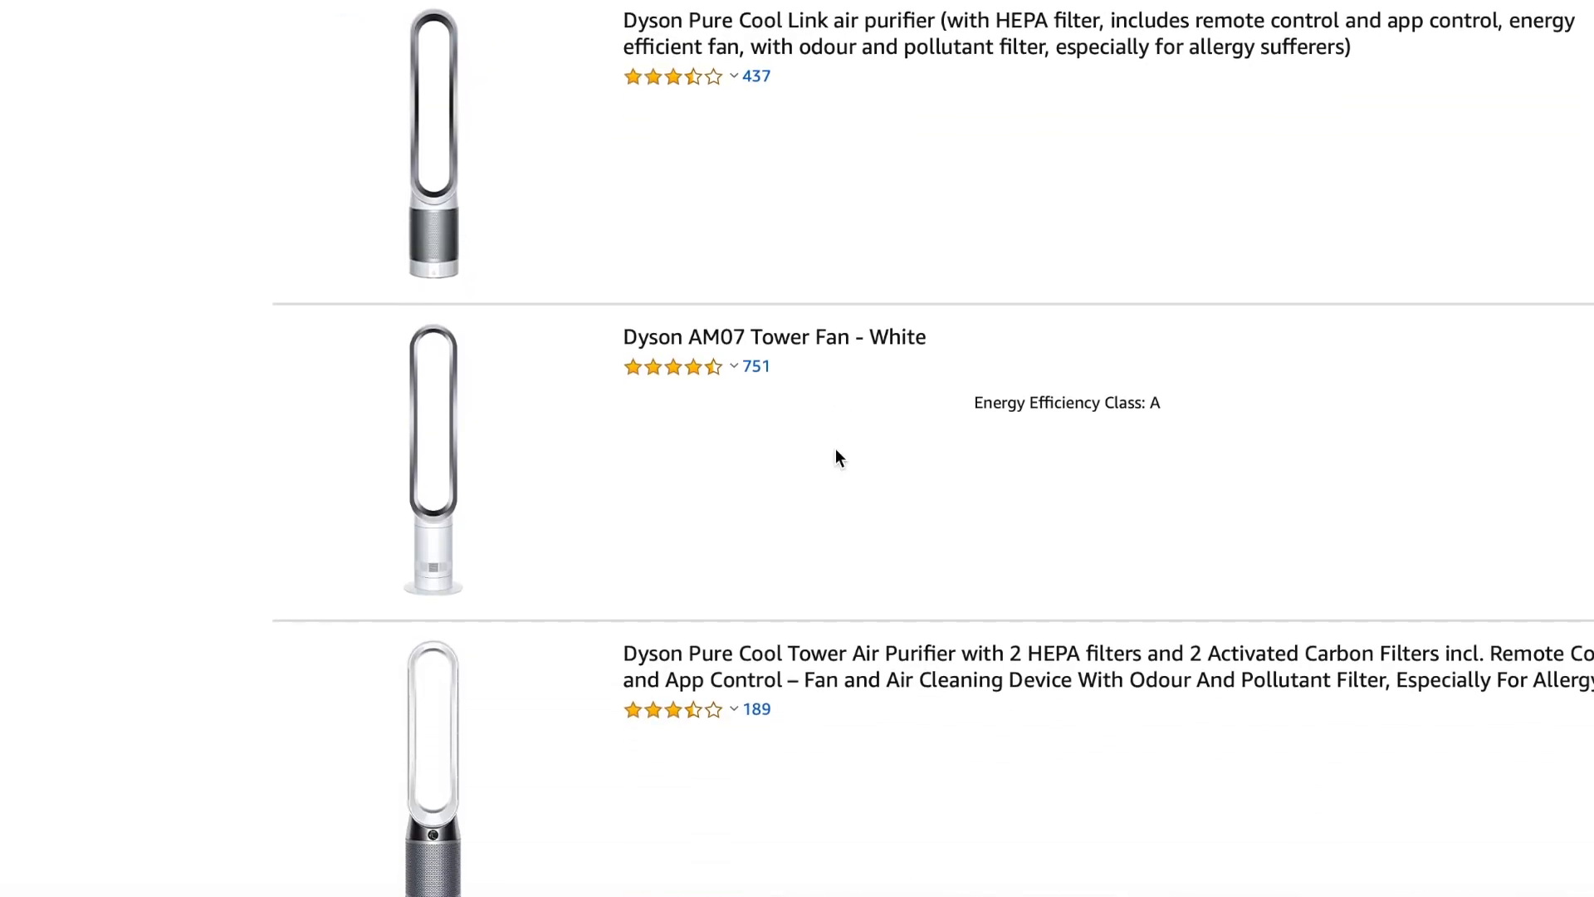
scroll("down", 3)
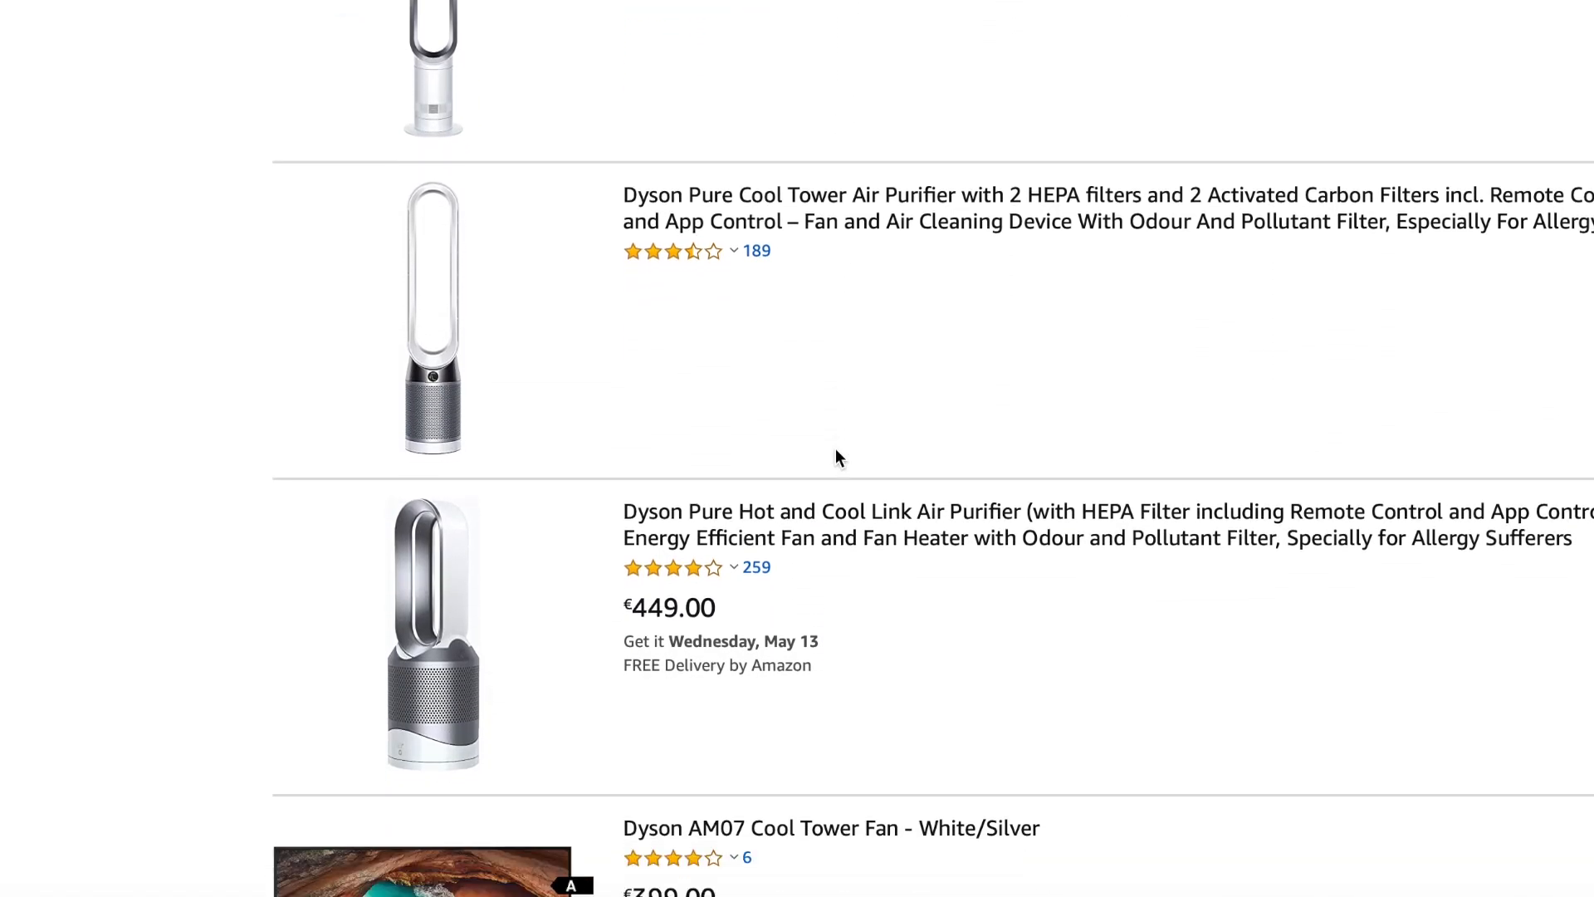